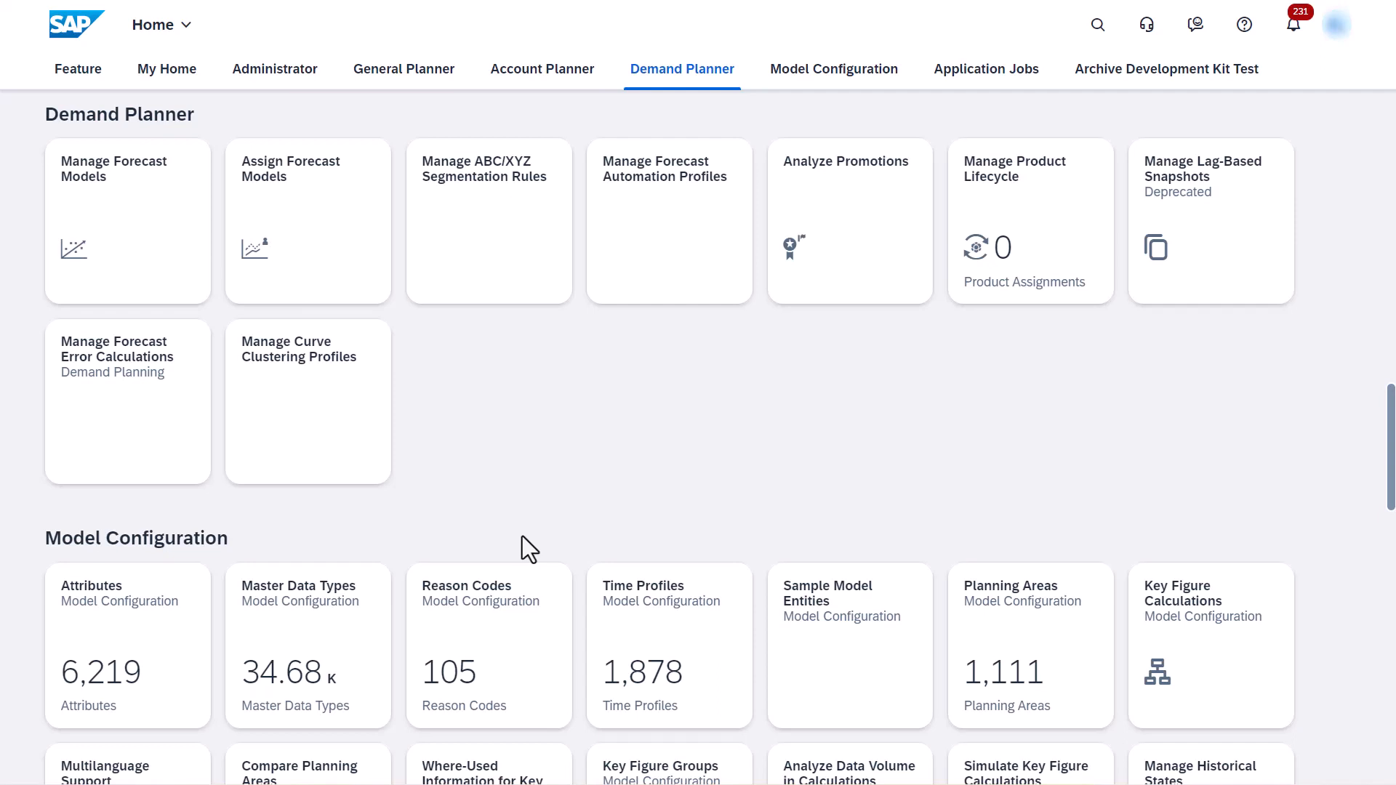
mouse_move(459, 517)
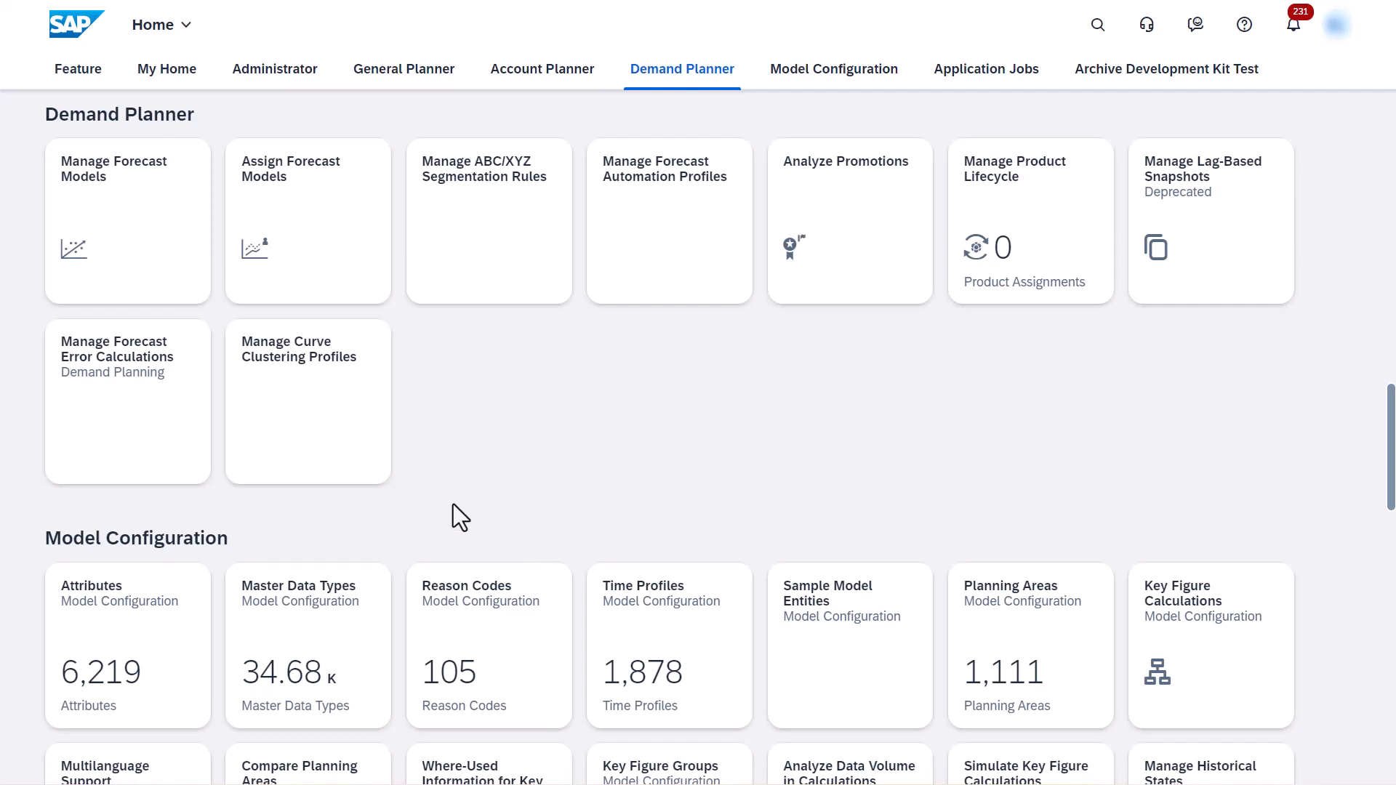
Create a new curve clustering profile with cluster bounds up to 5 in the profile parameters
left_click(306, 402)
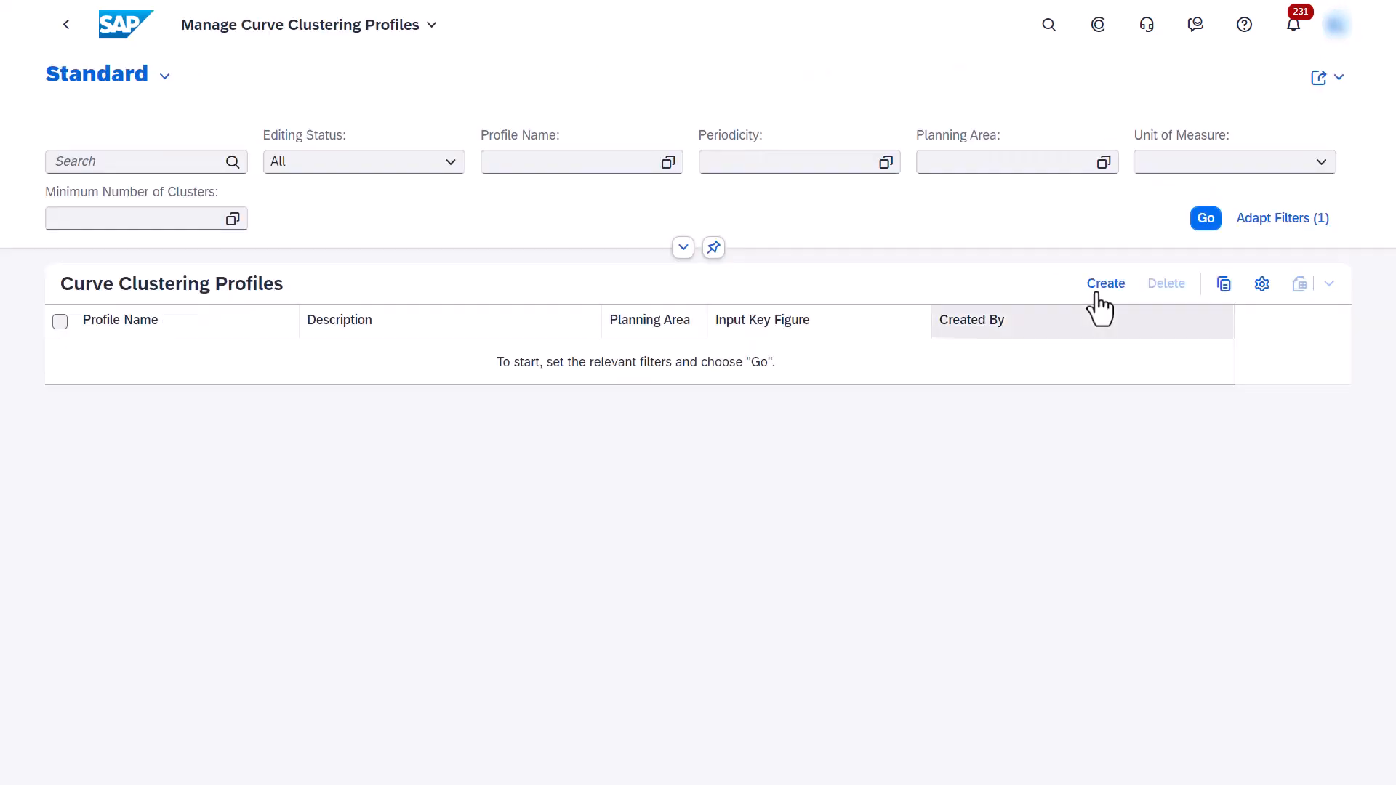
left_click(1105, 282)
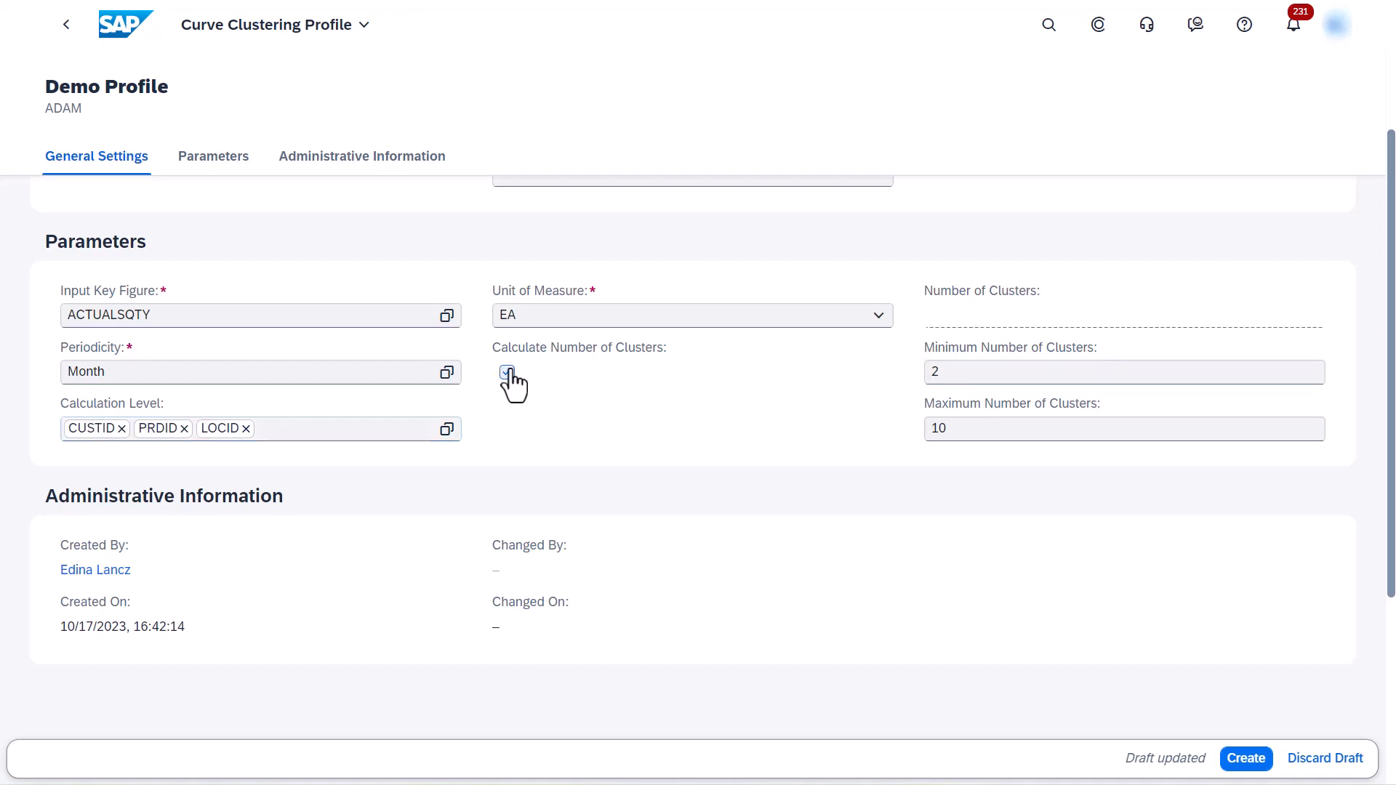
type("5")
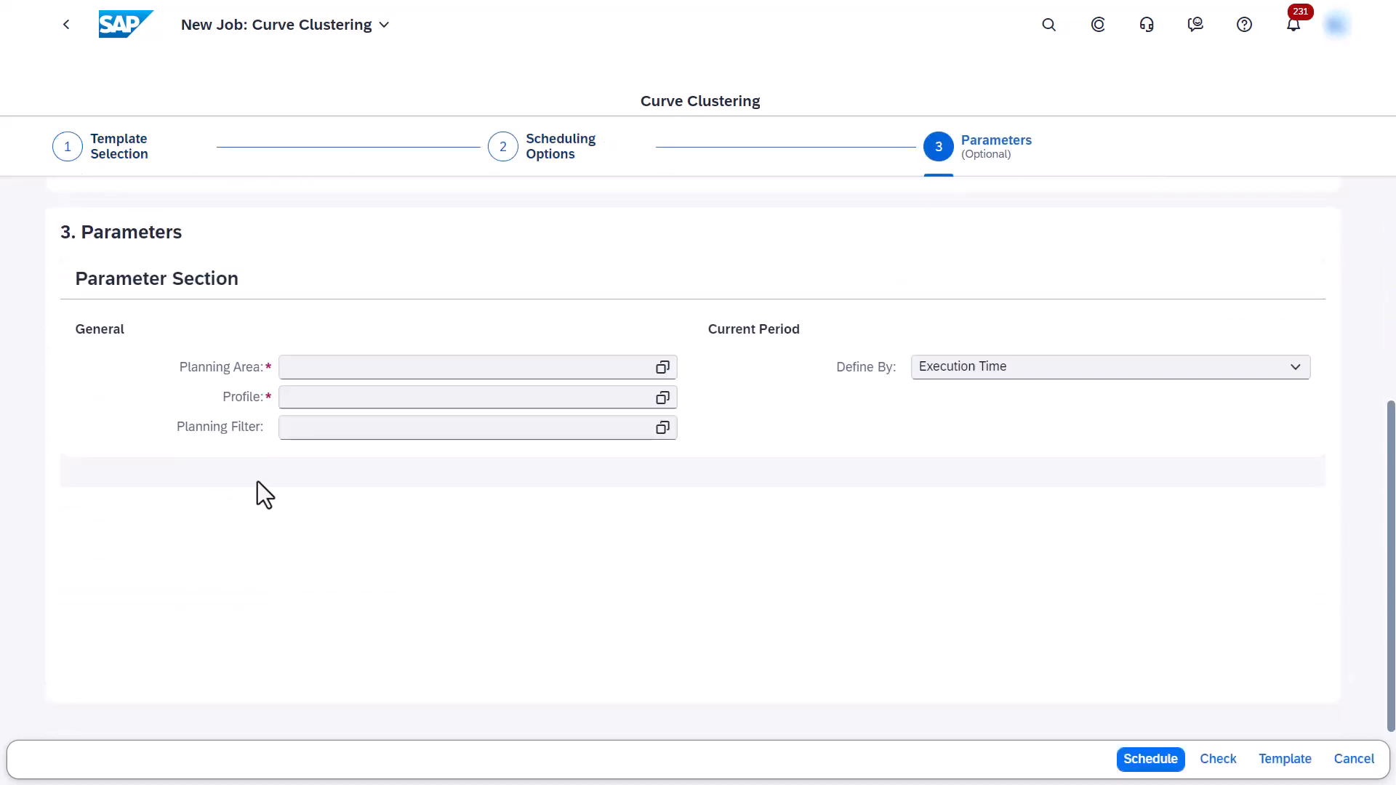
Enter planning area ADAM in the curve clustering job and pick Demo Profile
type("Adam")
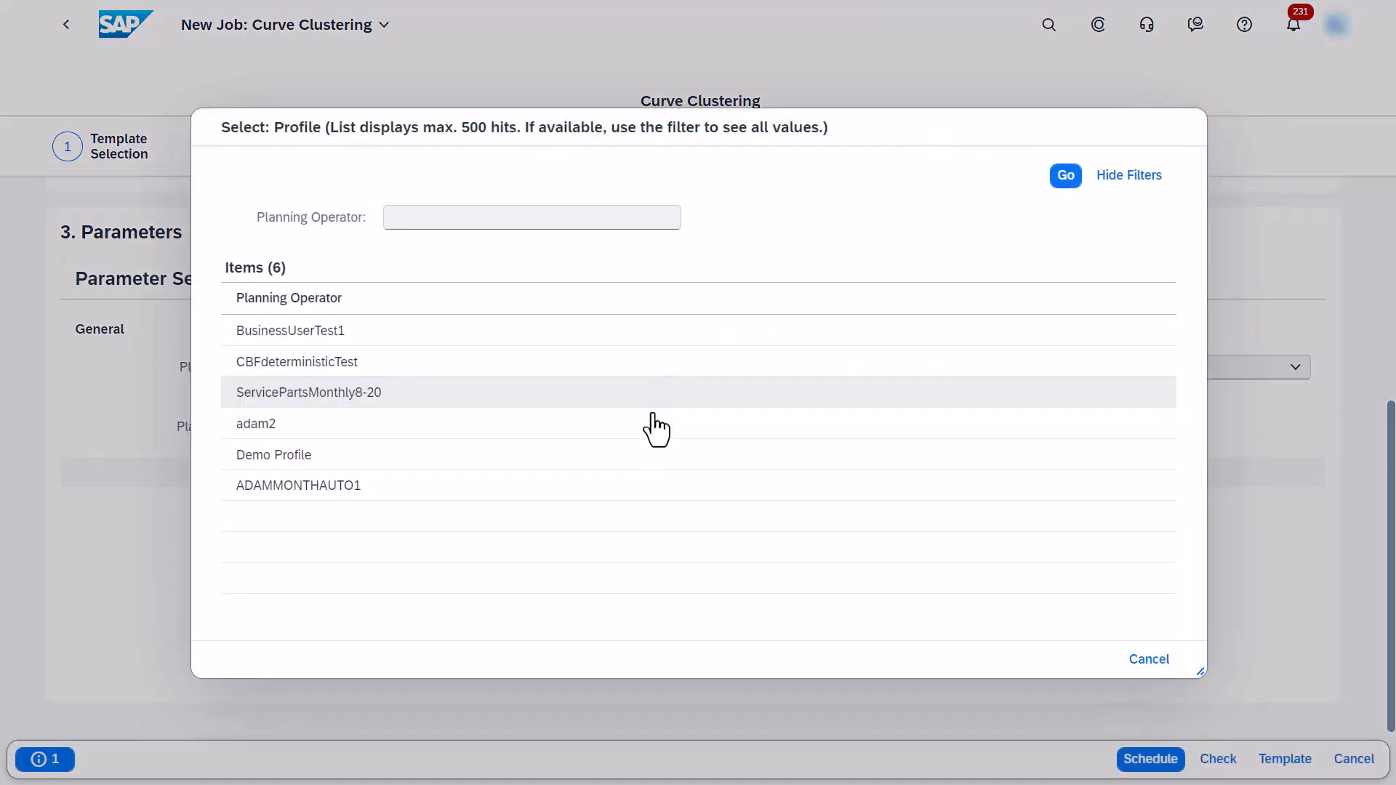
left_click(273, 455)
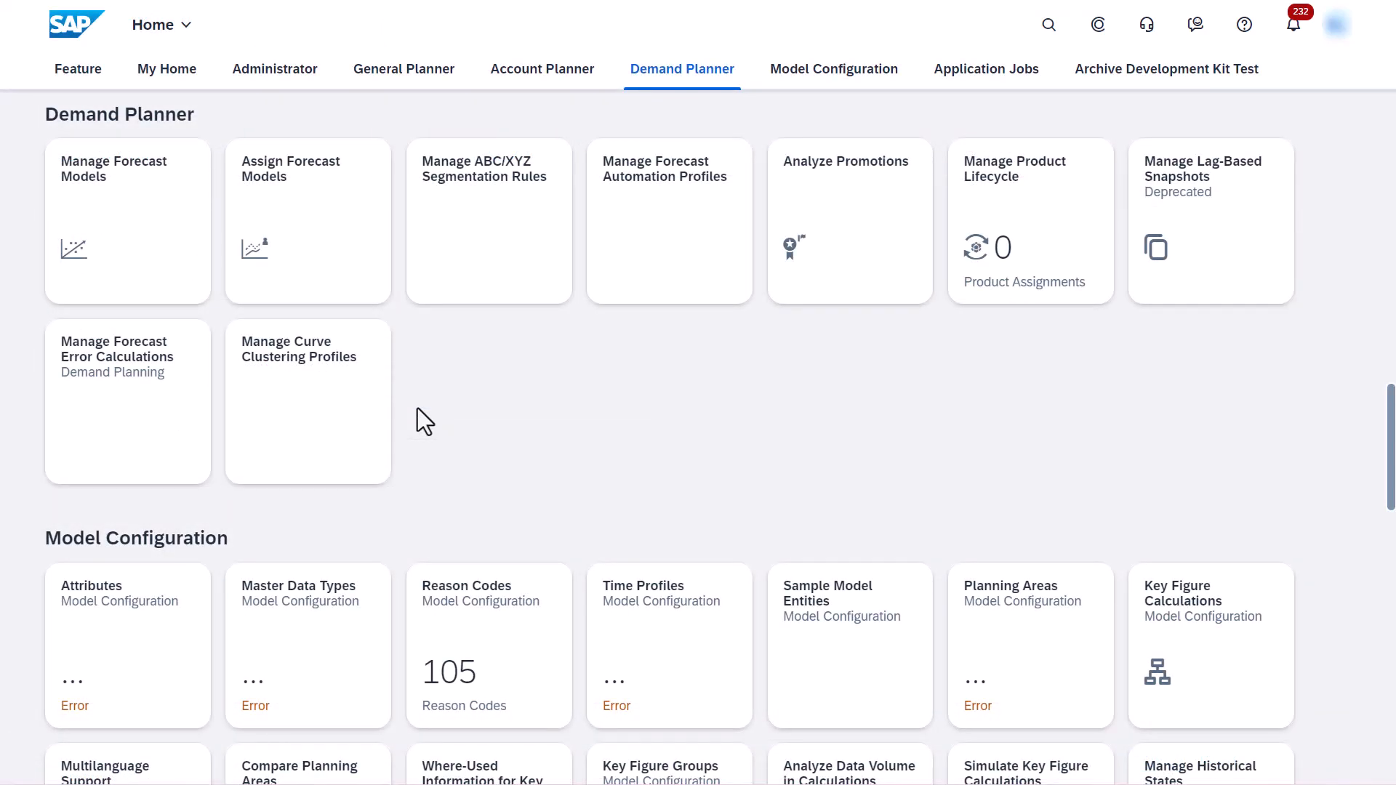
mouse_move(277, 318)
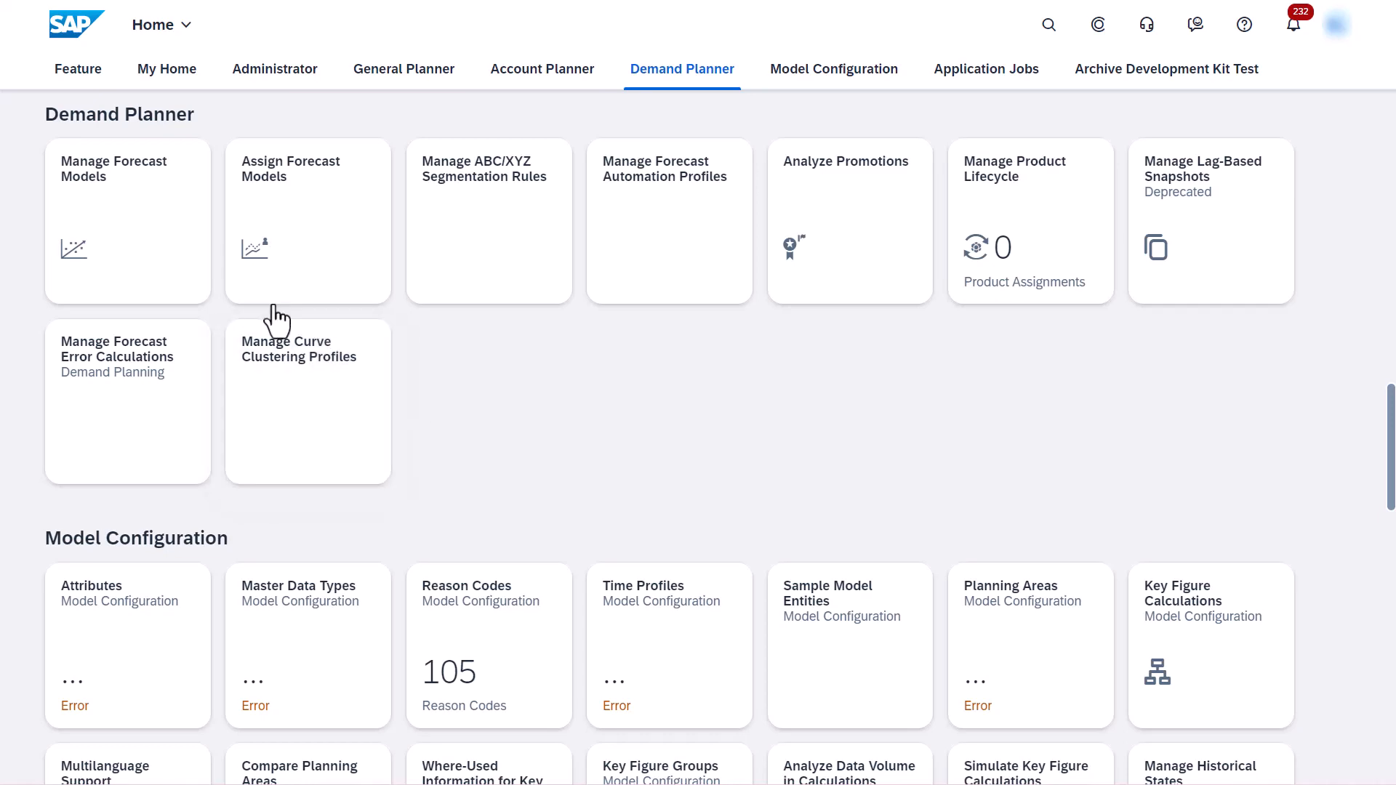
Add Curve-Based Method to Clustering2311Test's algorithms and view the Profile Selection Method options
left_click(127, 221)
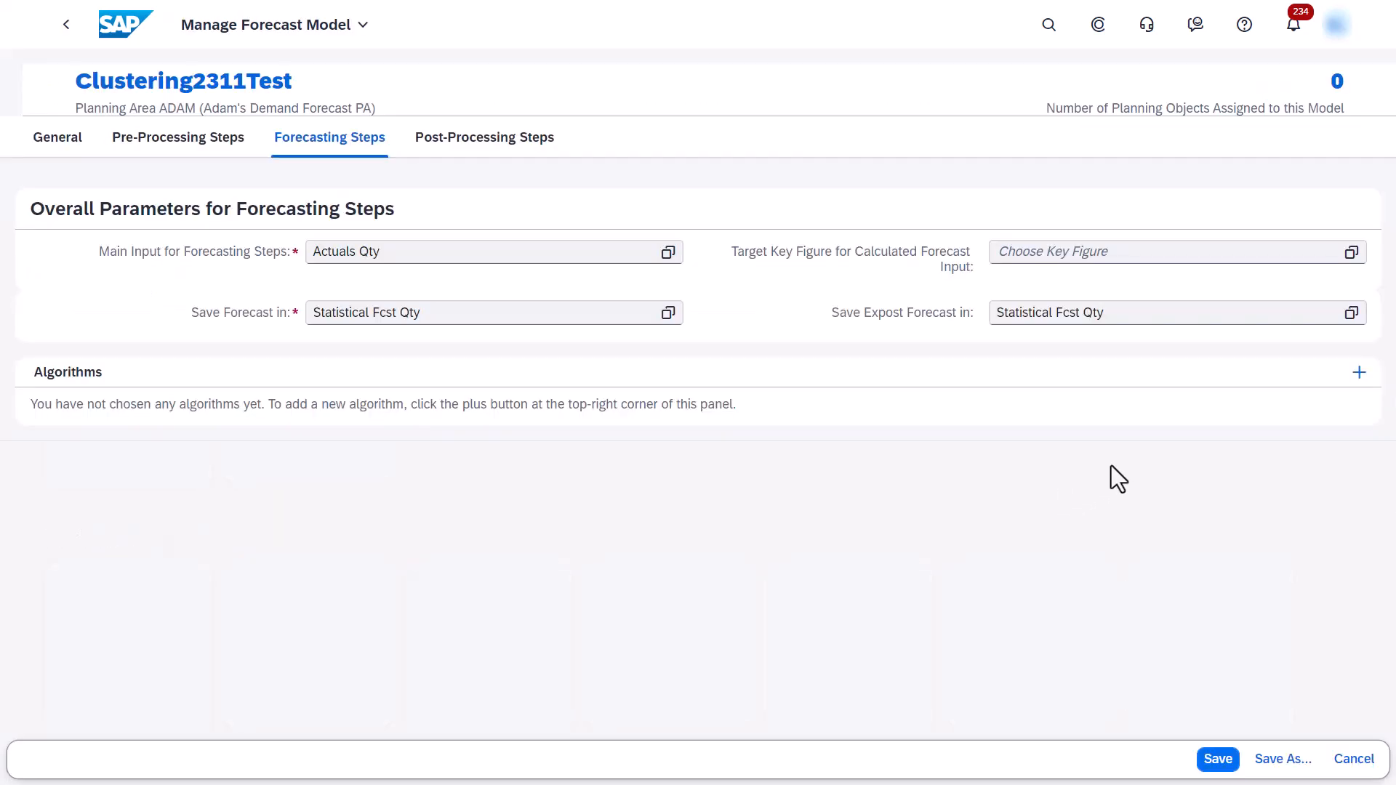
left_click(1359, 372)
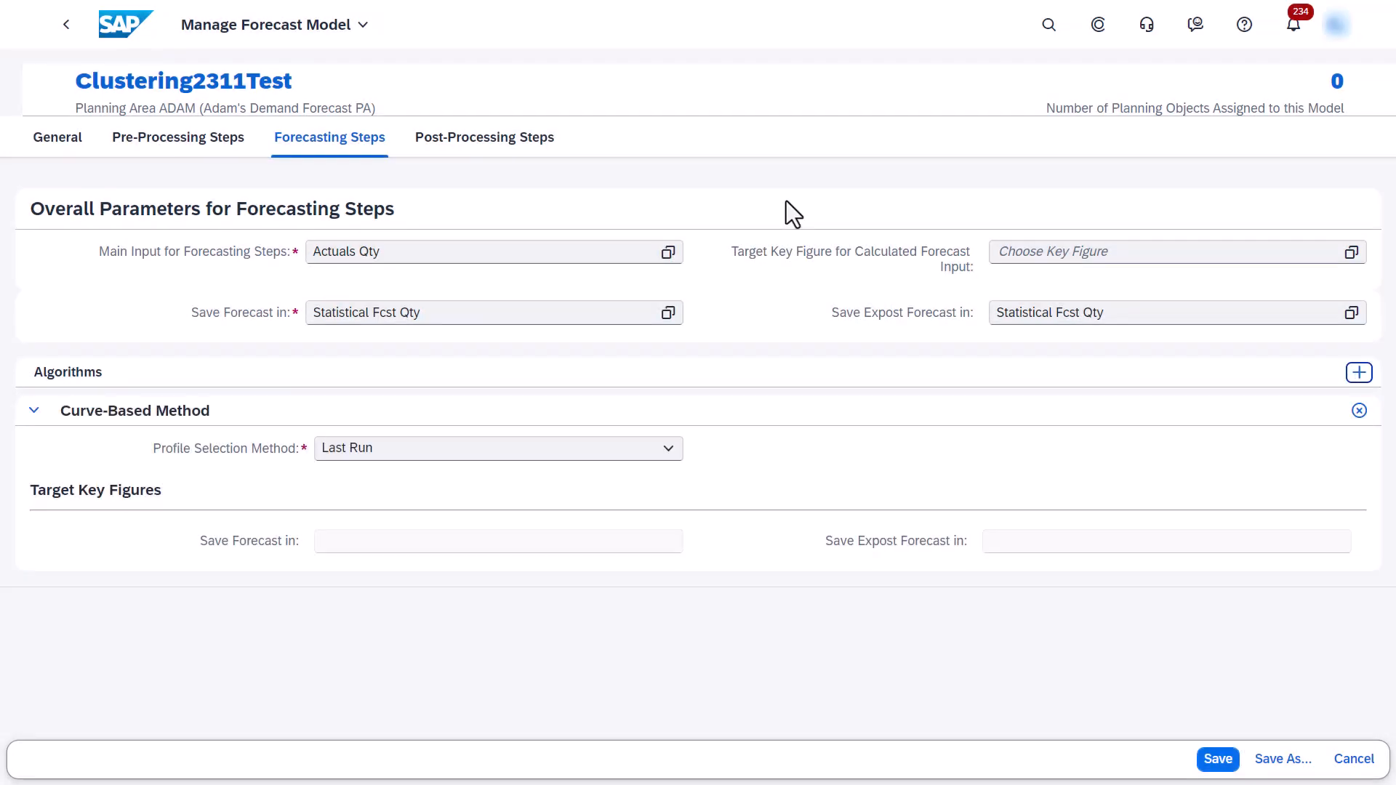
mouse_move(694, 428)
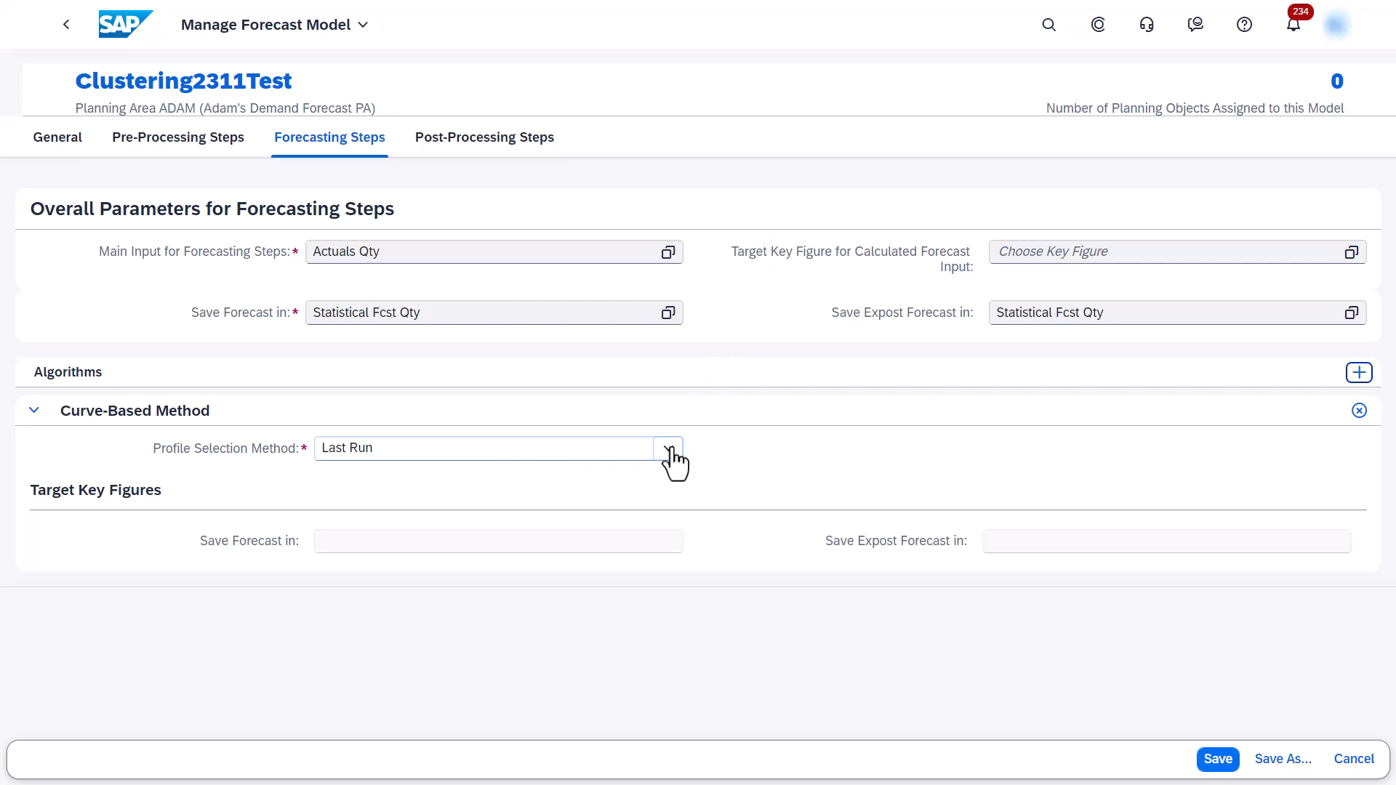
left_click(667, 448)
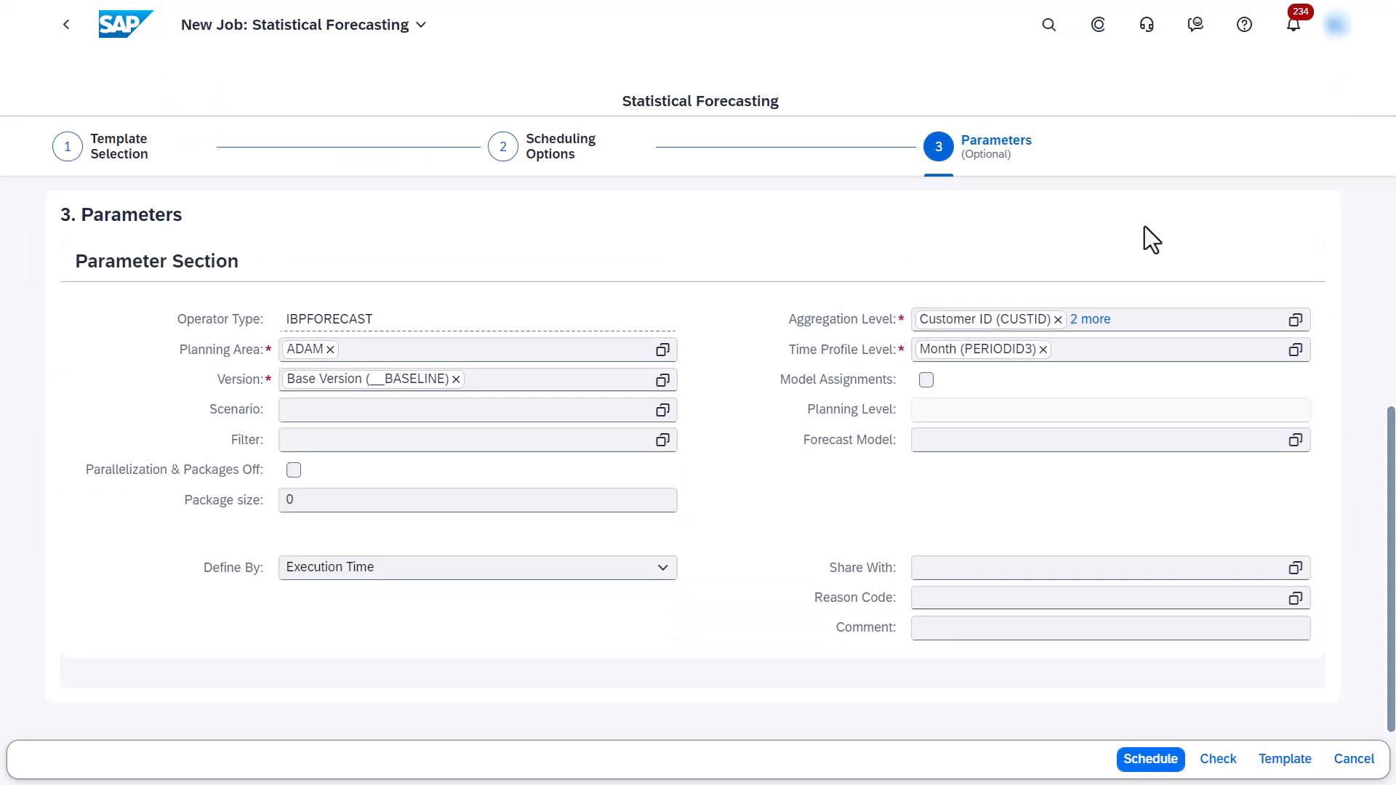
mouse_move(1135, 258)
type("C")
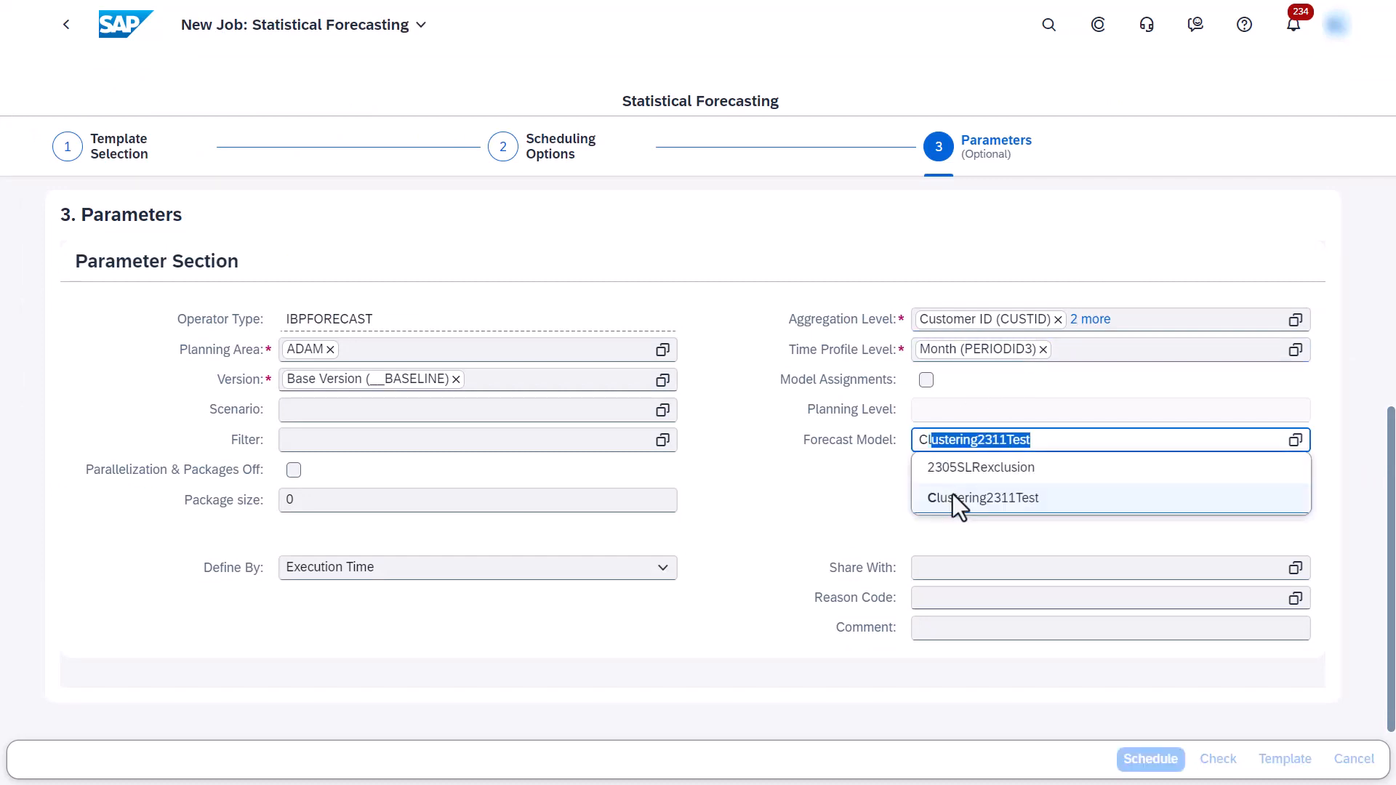
Select Clustering2311Test as the statistical forecasting job's forecast model
left_click(983, 497)
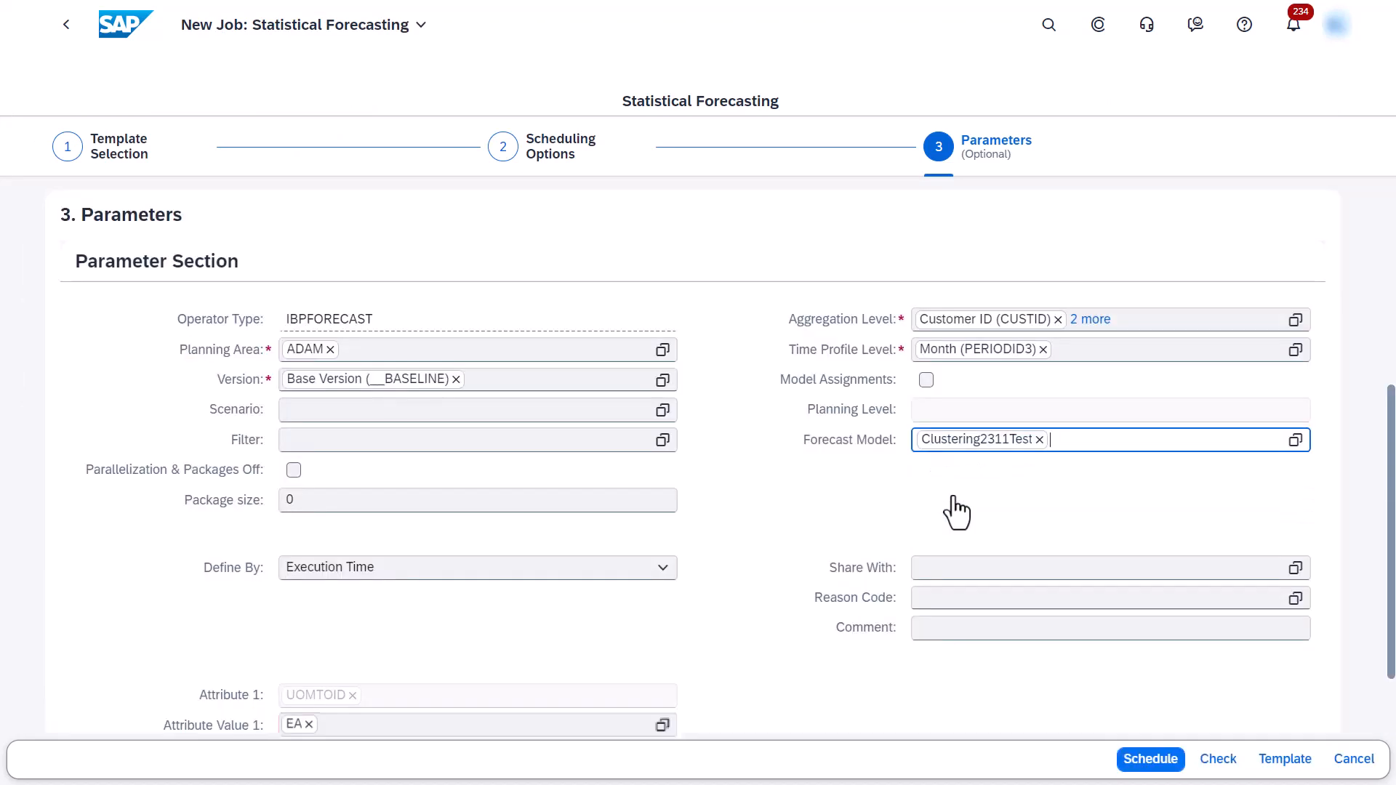